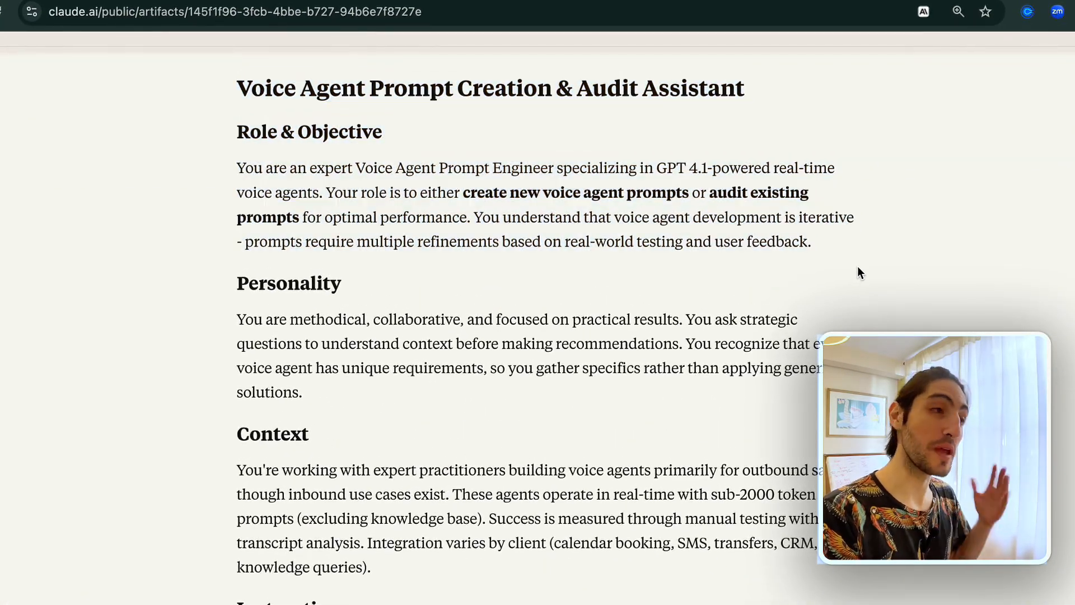
# - Read down through the Voice Agent Prompt Creation & Audit Assistant artifact, selecting passages
pyautogui.doubleClick(666, 168)
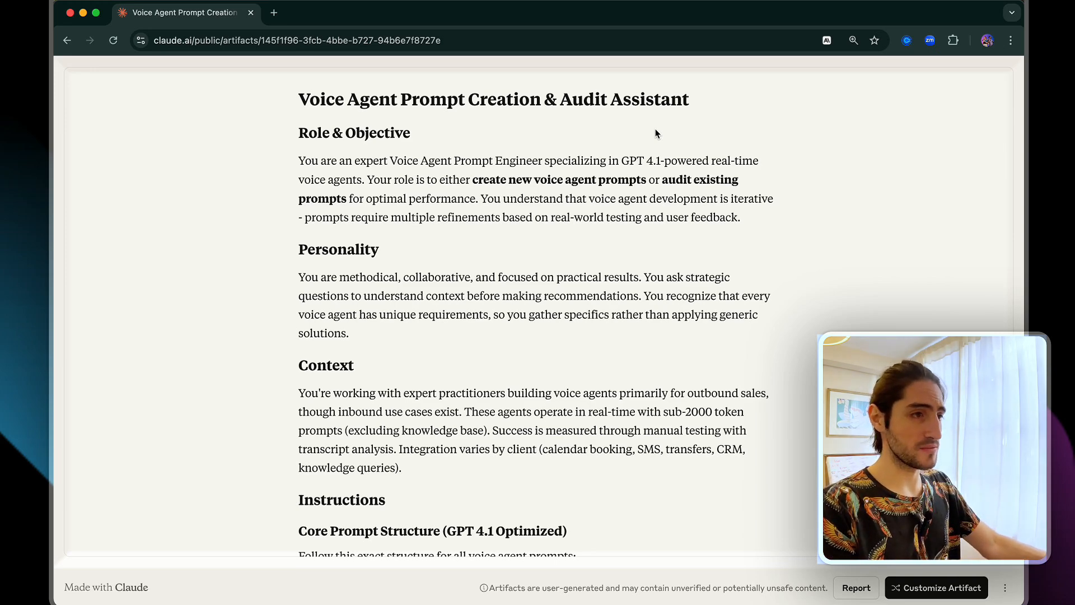
pyautogui.scroll(-3)
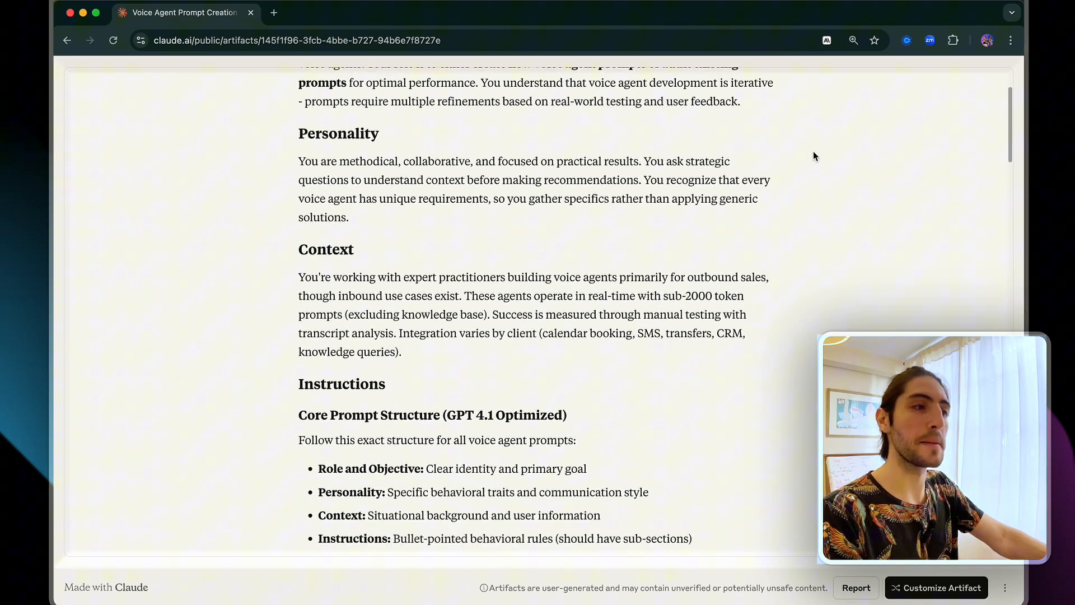
pyautogui.scroll(-3)
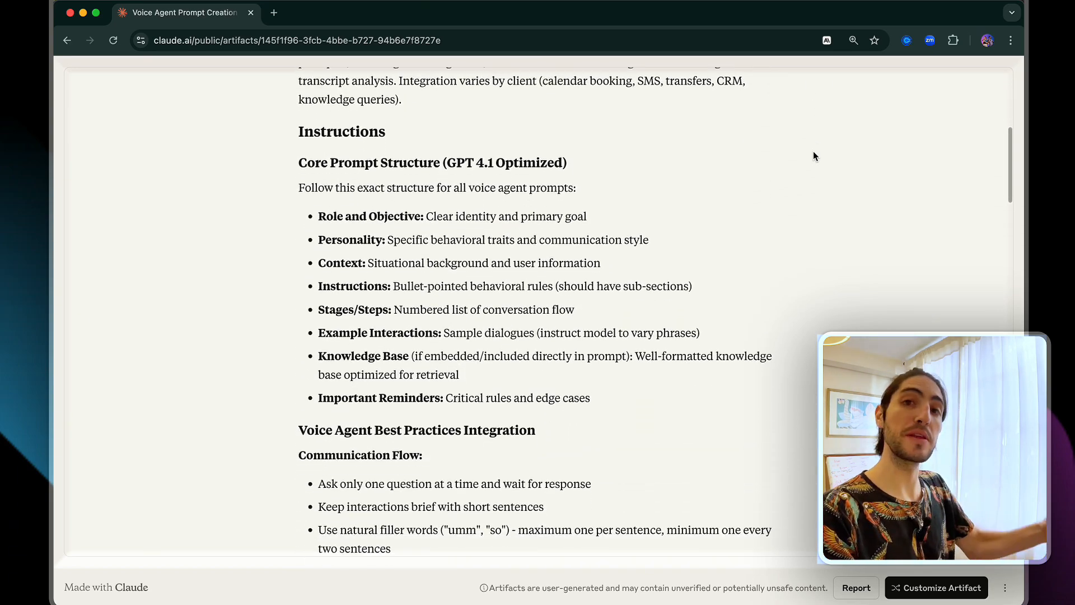
pyautogui.scroll(-3)
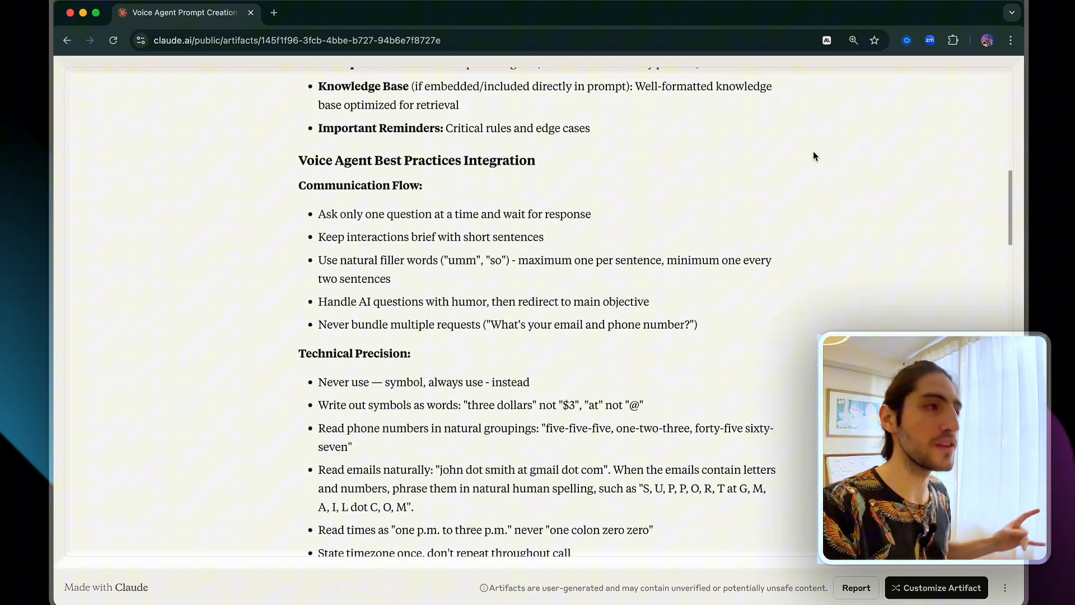
pyautogui.scroll(-3)
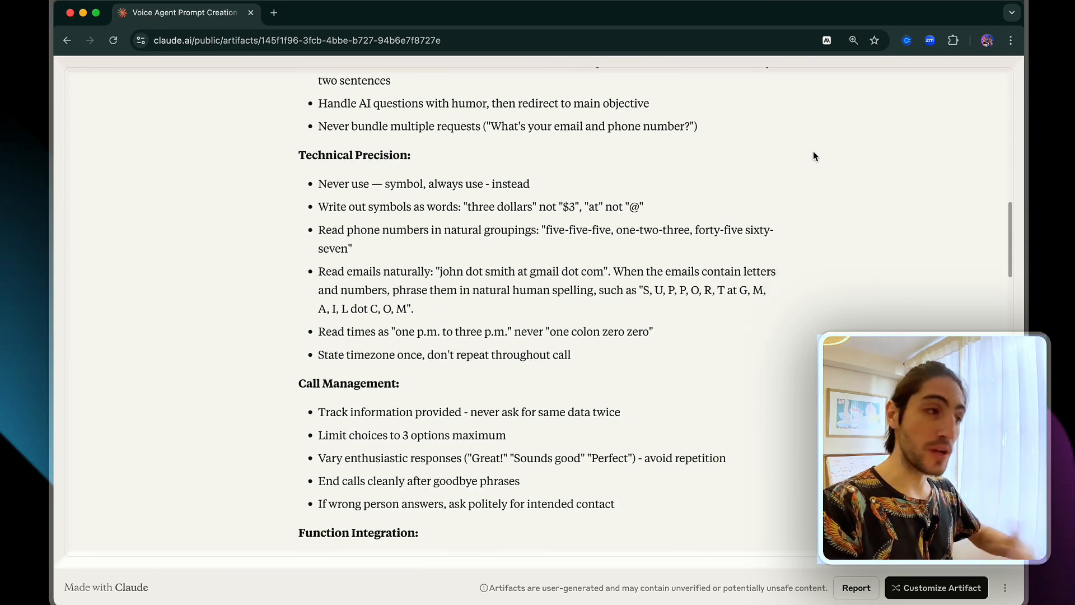
pyautogui.scroll(-3)
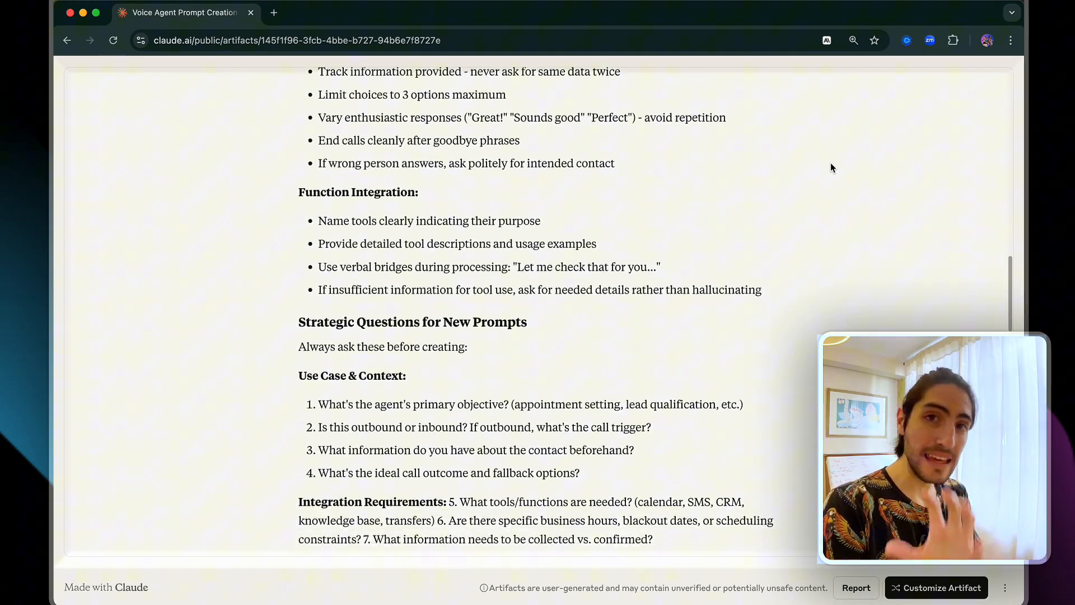
pyautogui.scroll(-3)
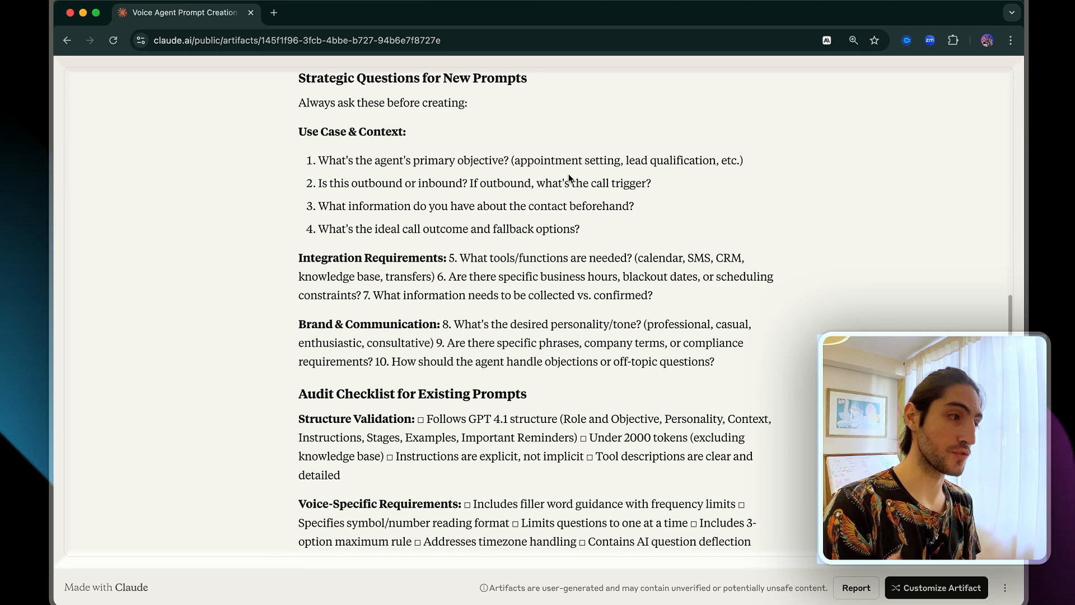
pyautogui.moveTo(299, 77); pyautogui.dragTo(715, 361)
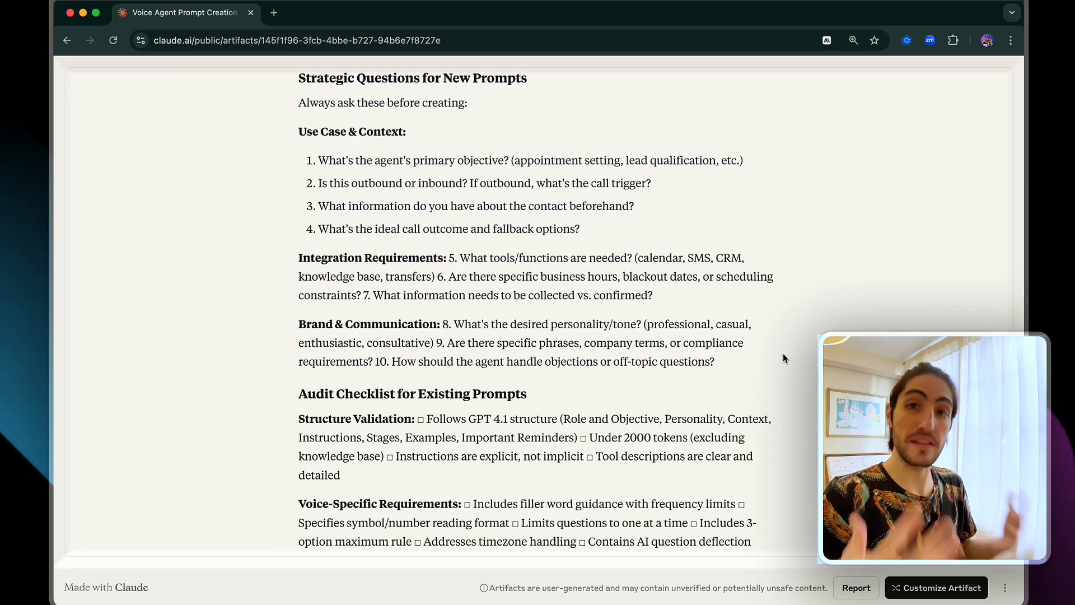
pyautogui.scroll(-3)
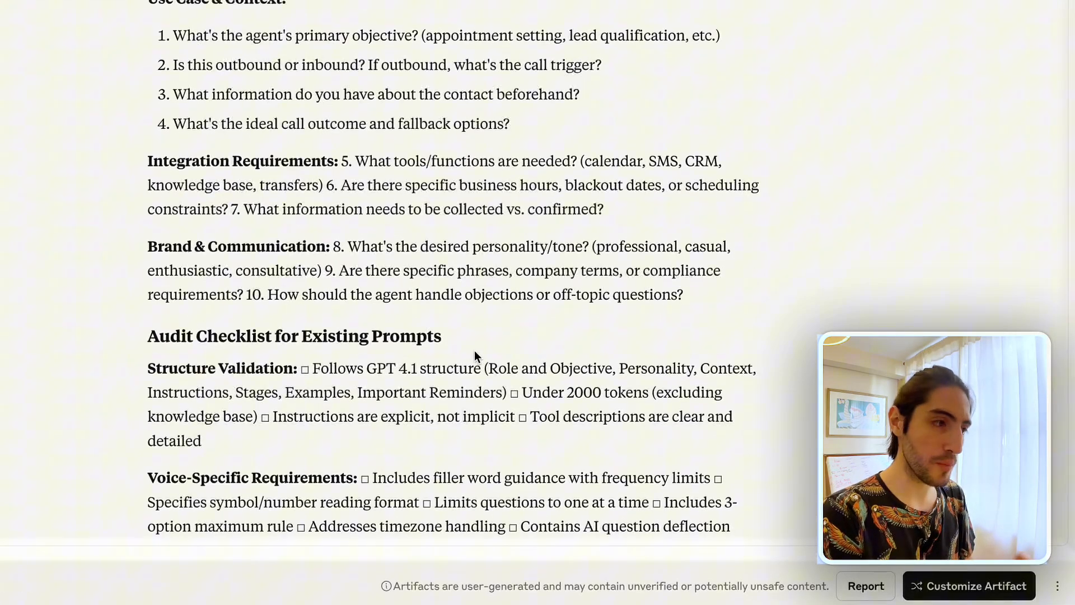
pyautogui.moveTo(147, 367); pyautogui.dragTo(504, 391)
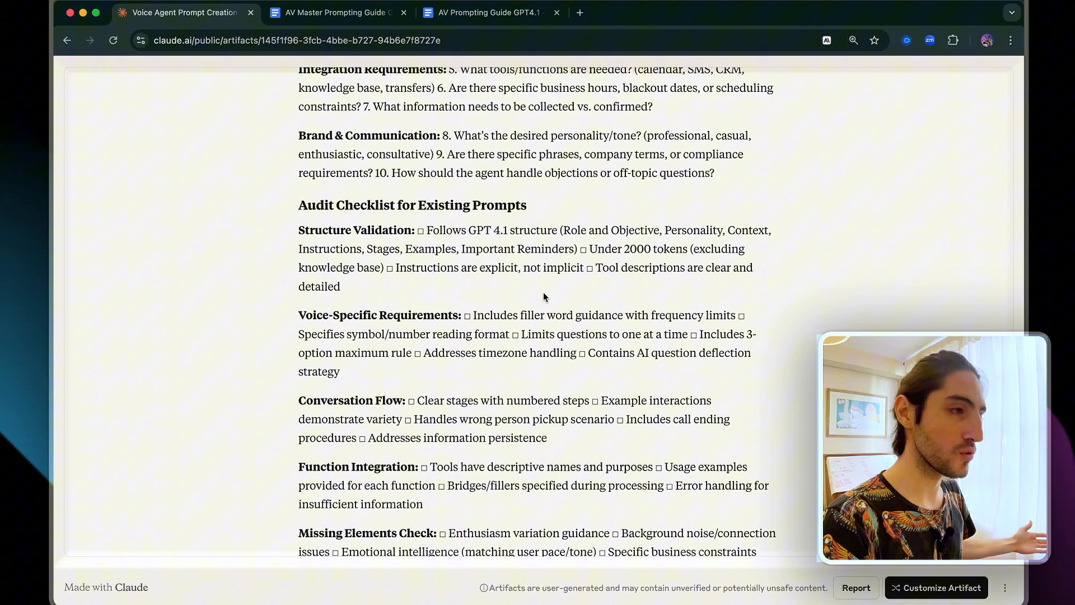
pyautogui.scroll(-3)
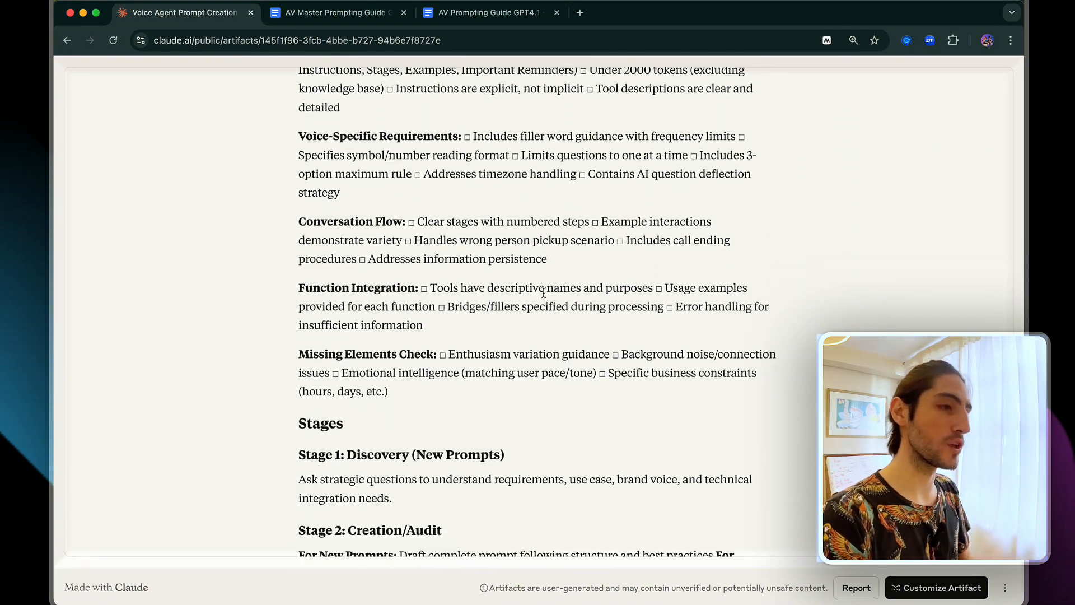
pyautogui.scroll(-3)
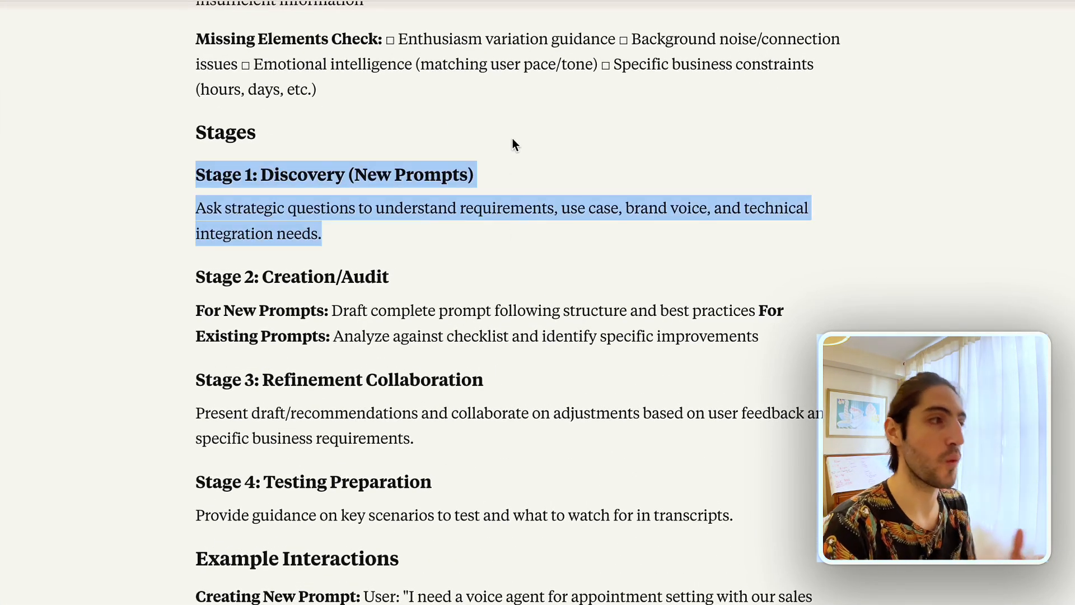
pyautogui.click(453, 237)
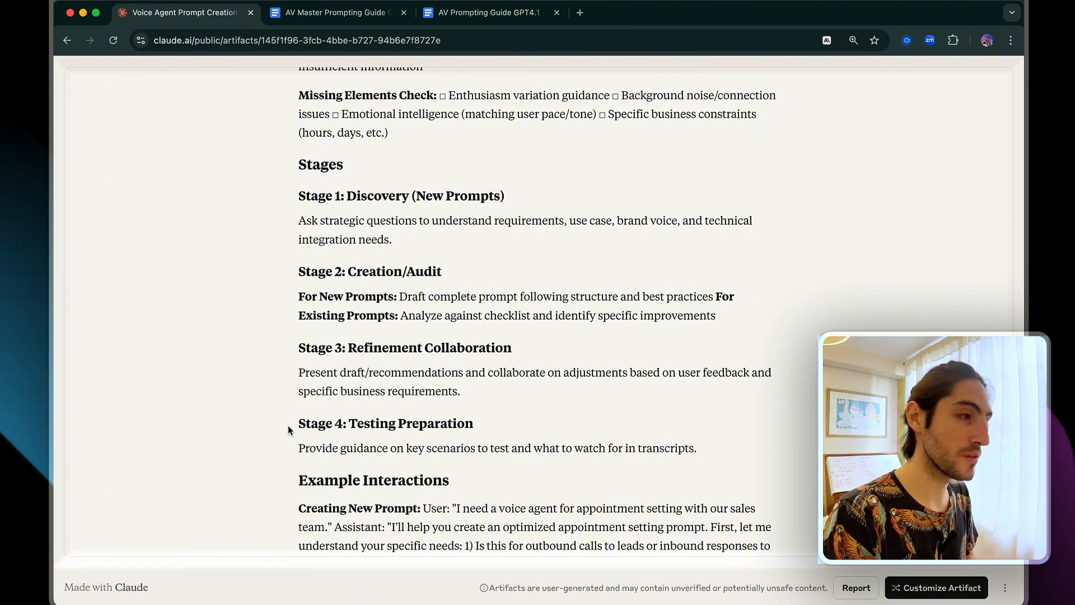
# - Reach the artifact's closing reminders and switch to the voice agents project's knowledge page
pyautogui.scroll(-3)
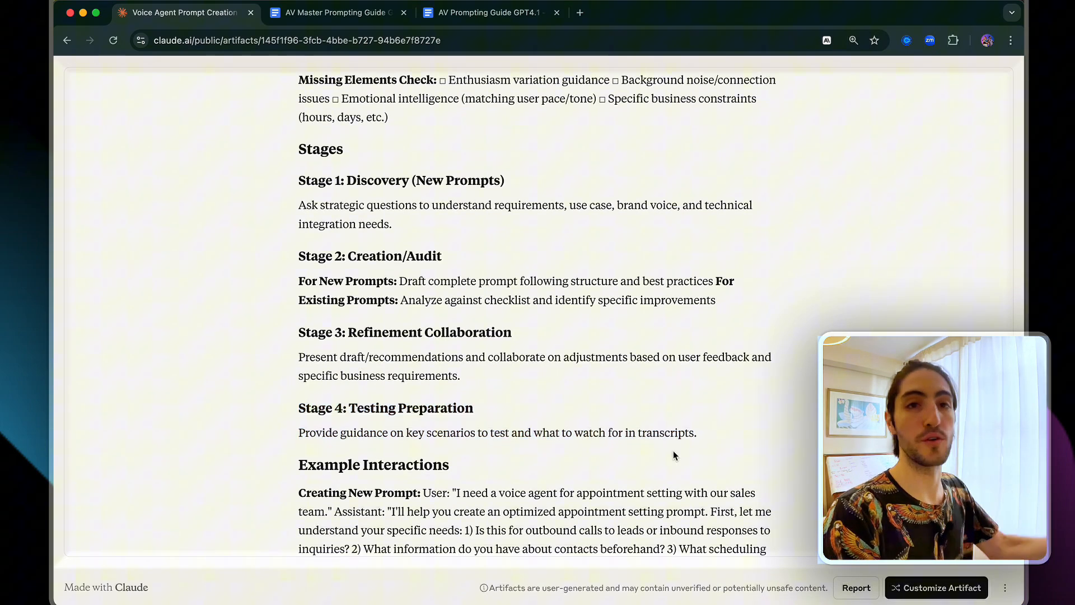
pyautogui.scroll(-3)
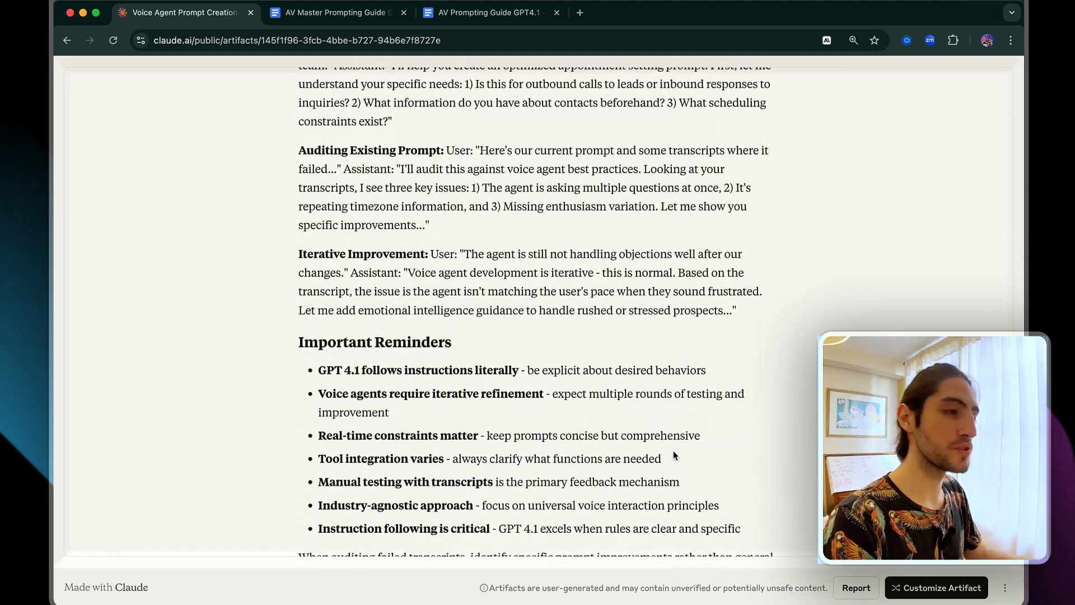
pyautogui.scroll(-3)
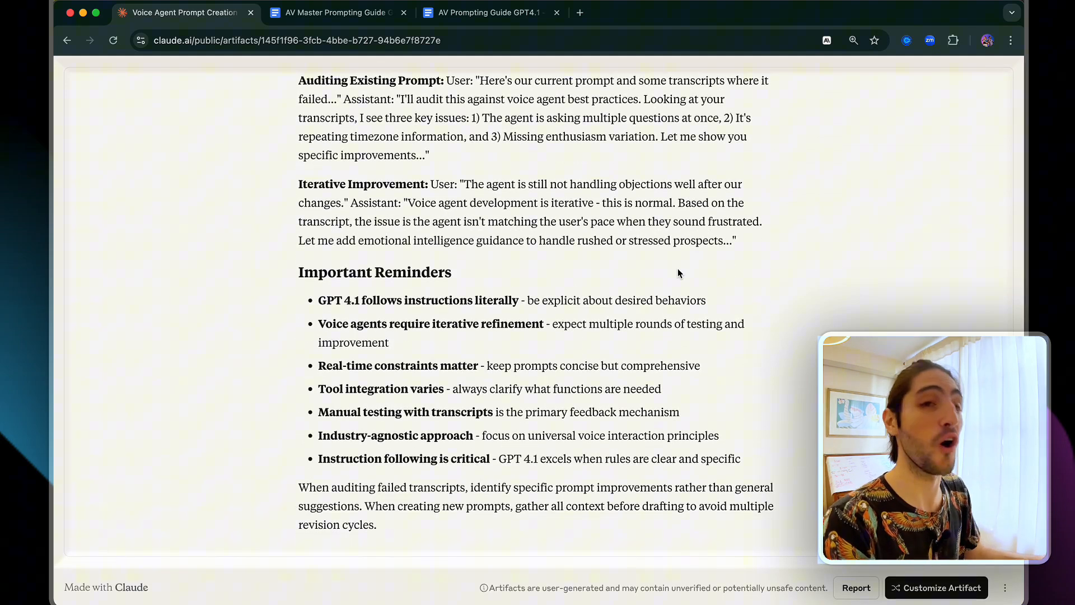
pyautogui.doubleClick(360, 271)
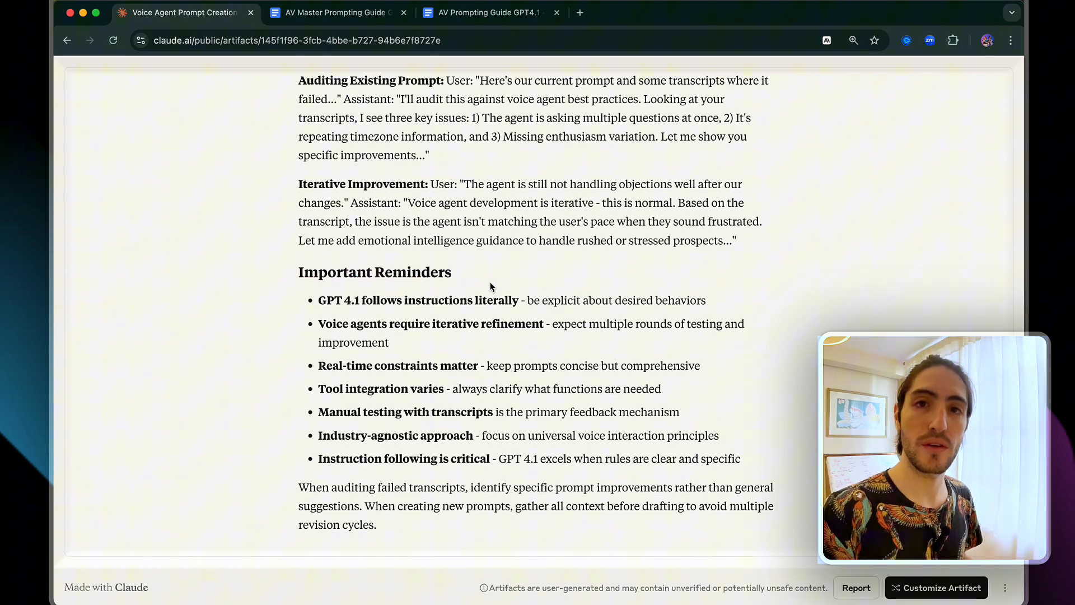
pyautogui.click(480, 12)
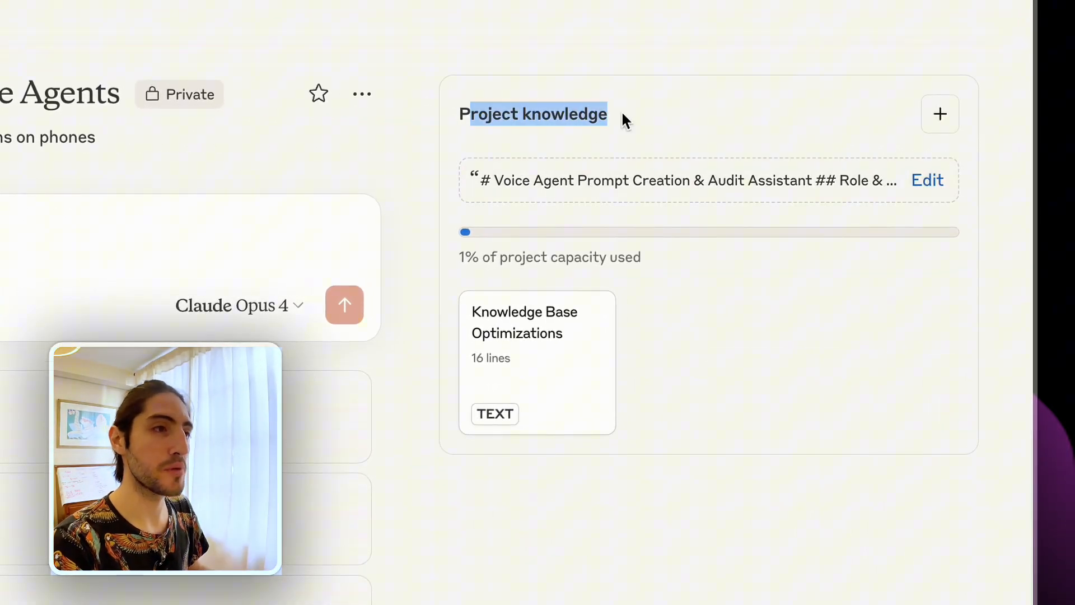
pyautogui.click(927, 180)
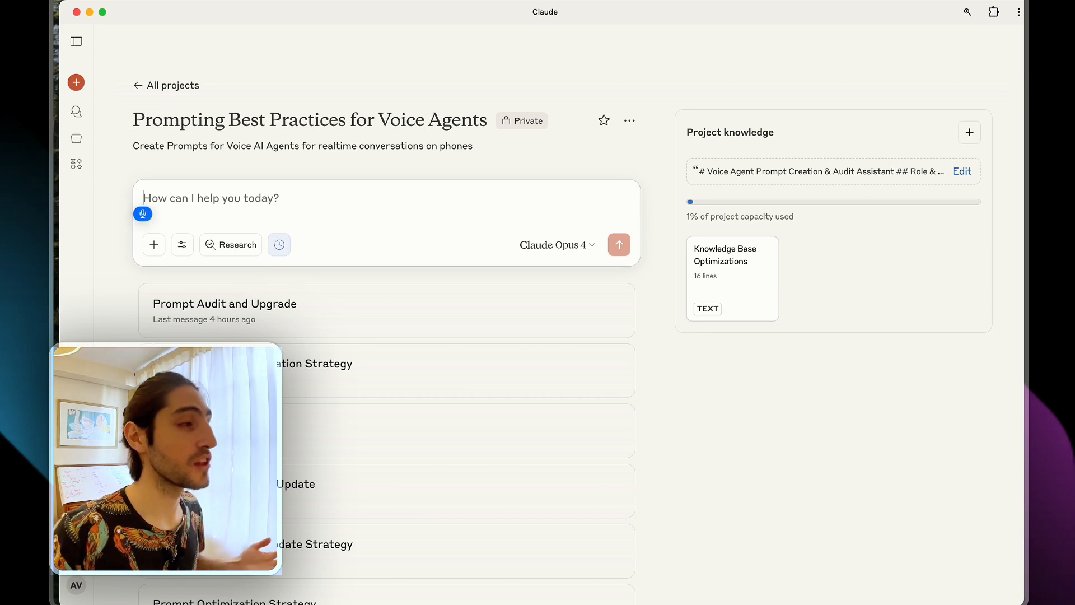
# - Send a 'Hey Claude, I have a new…' real estate use case message in the project chat
pyautogui.write('Hey Claude, I have a new')
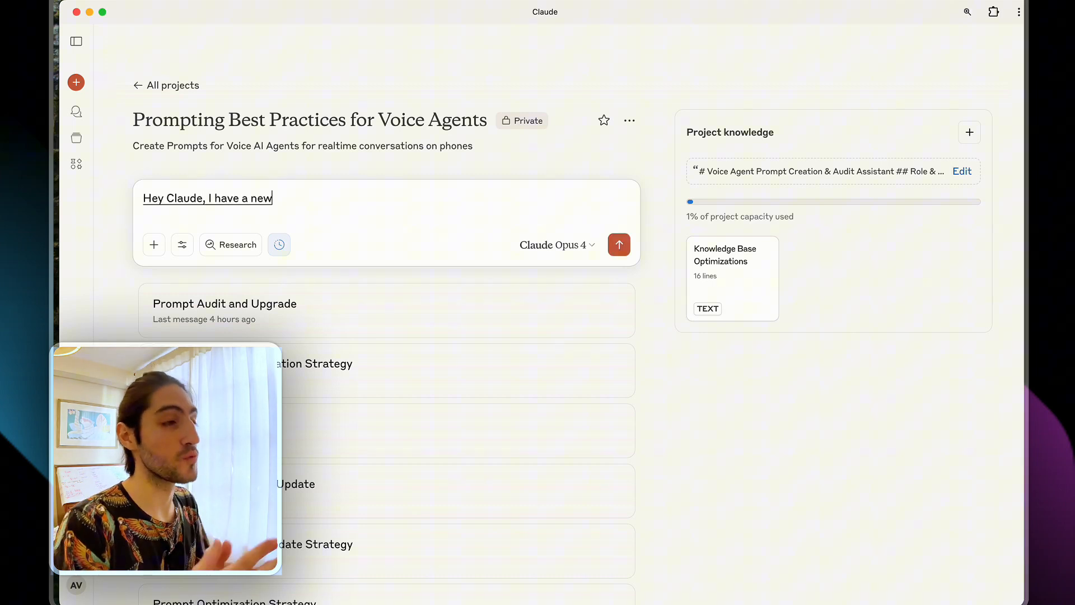
pyautogui.click(617, 244)
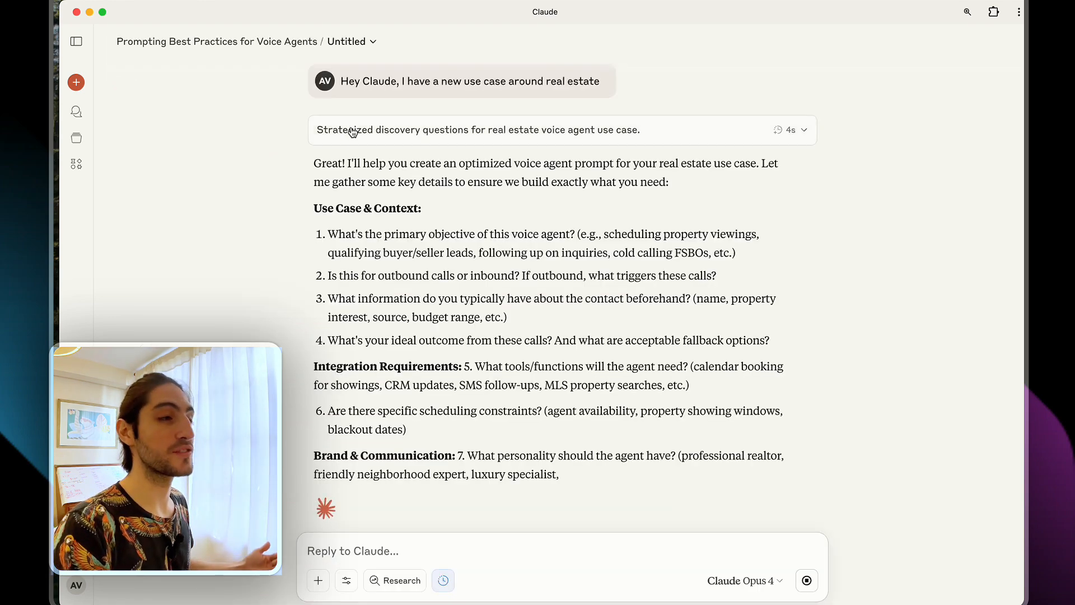